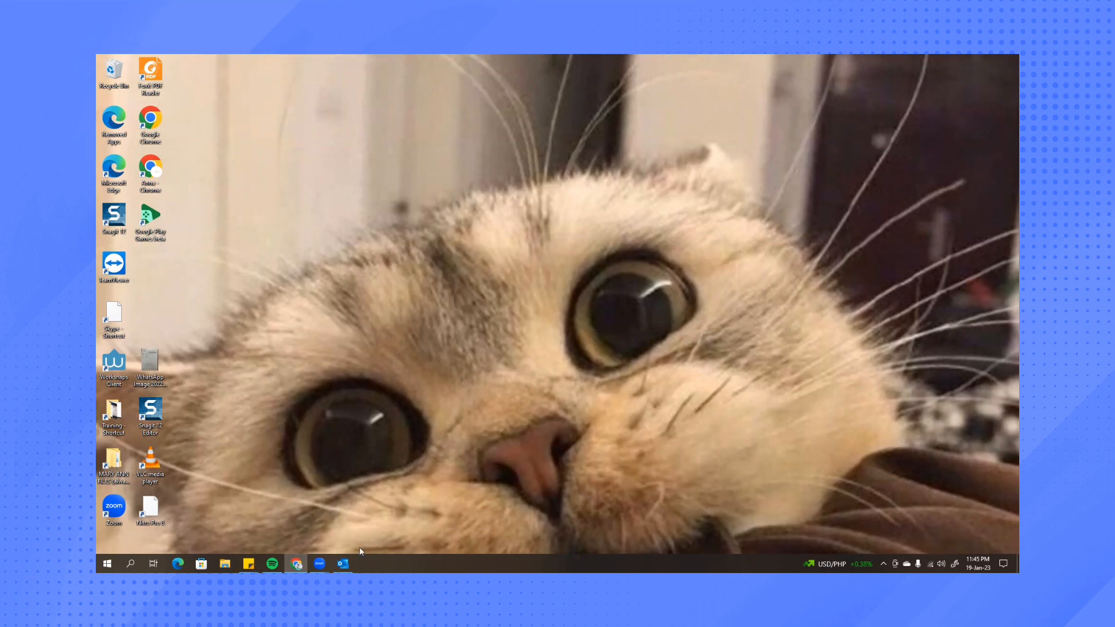
Launch Outlook from the desktop so the Inbox appears
{"action": "left_click", "coordinate": [341, 564]}
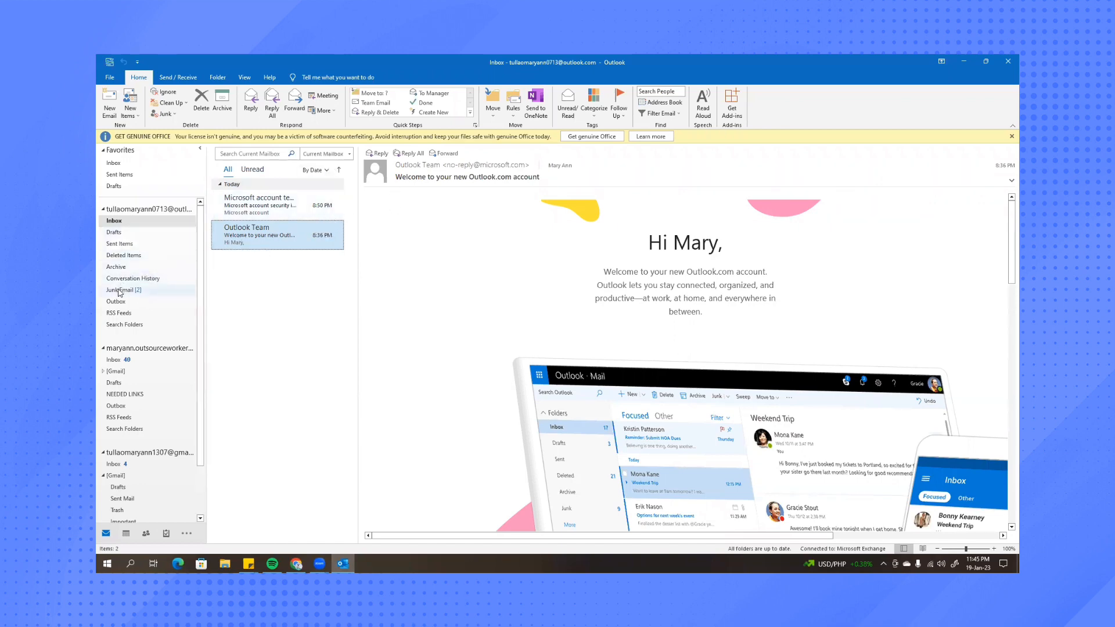
Delete both Mary Ann Test messages from the Junk Email folder, leaving it empty
{"action": "left_click", "coordinate": [122, 289]}
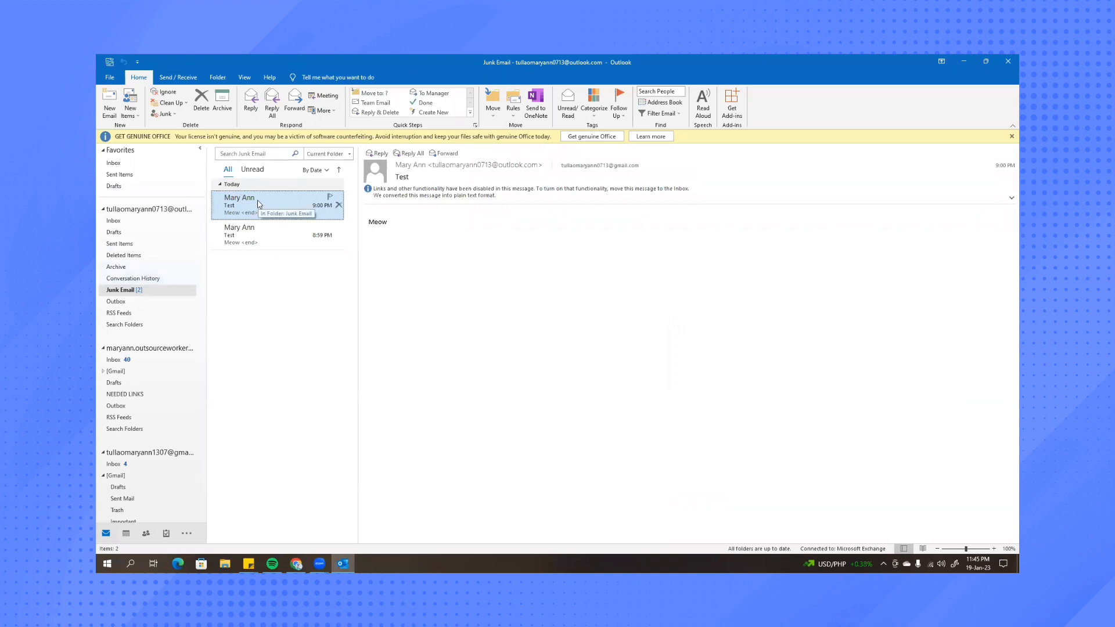
{"action": "right_click", "coordinate": [255, 204]}
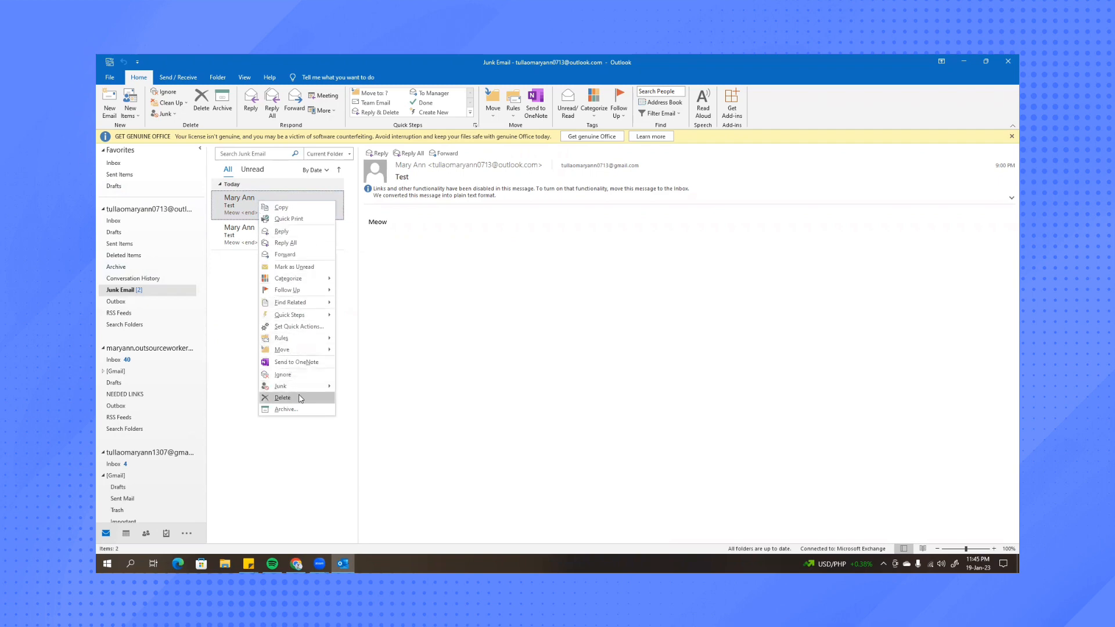
{"action": "mouse_move", "coordinate": [300, 398]}
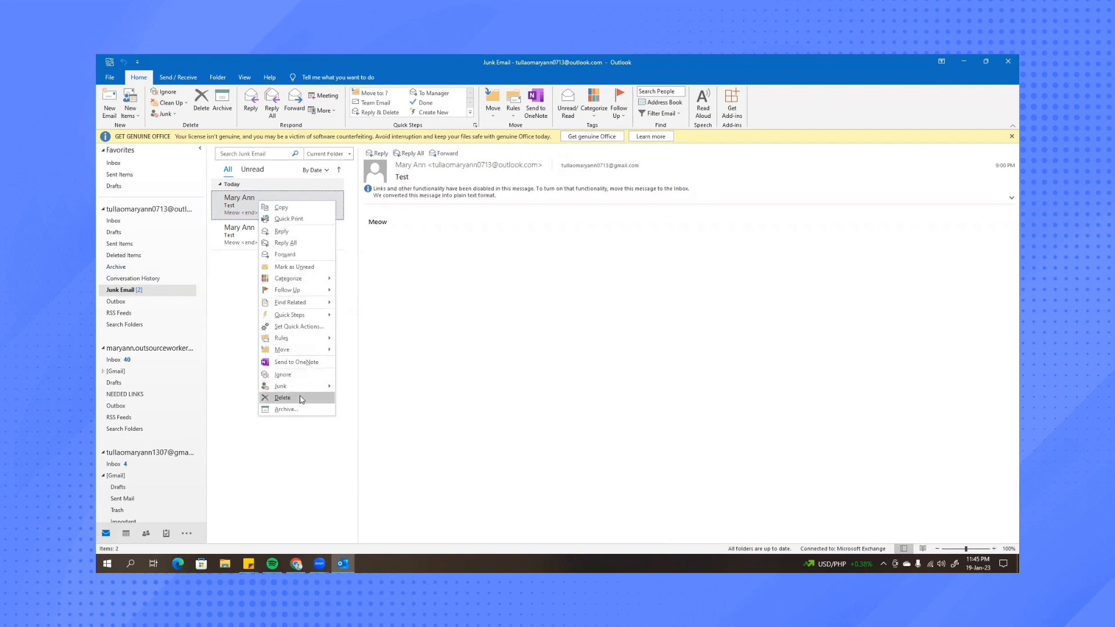
{"action": "left_click", "coordinate": [282, 397]}
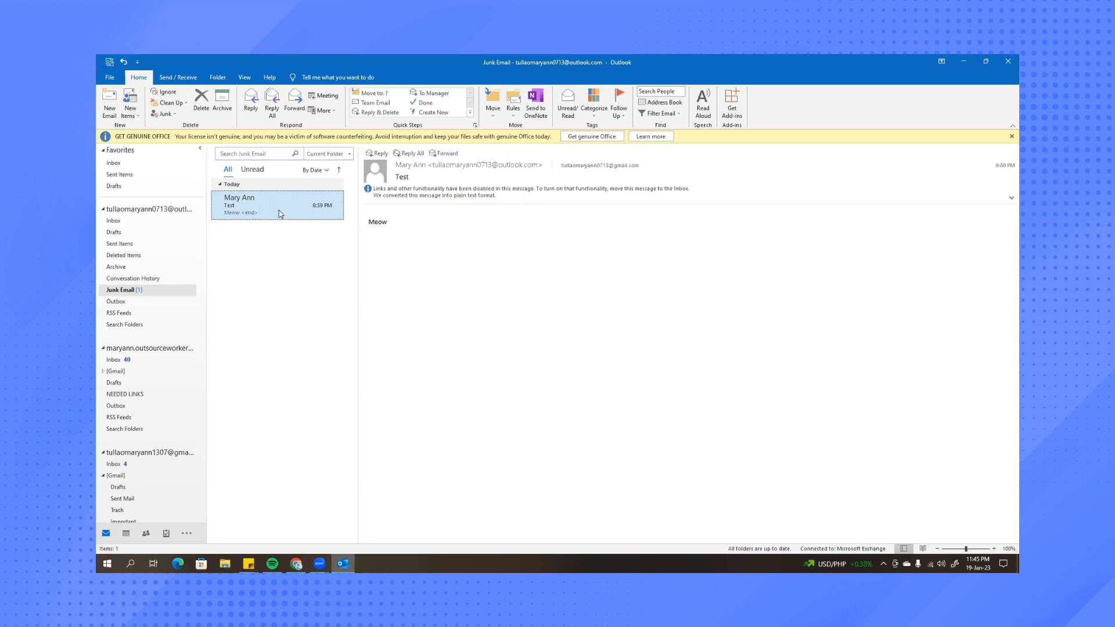
{"action": "right_click", "coordinate": [277, 206]}
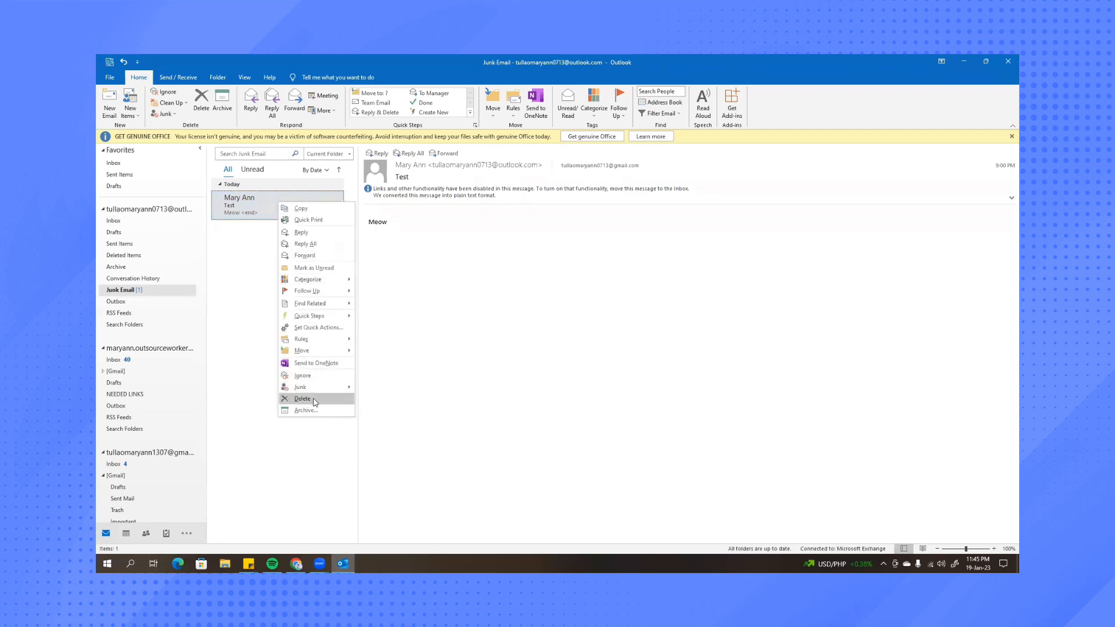
{"action": "left_click", "coordinate": [302, 399]}
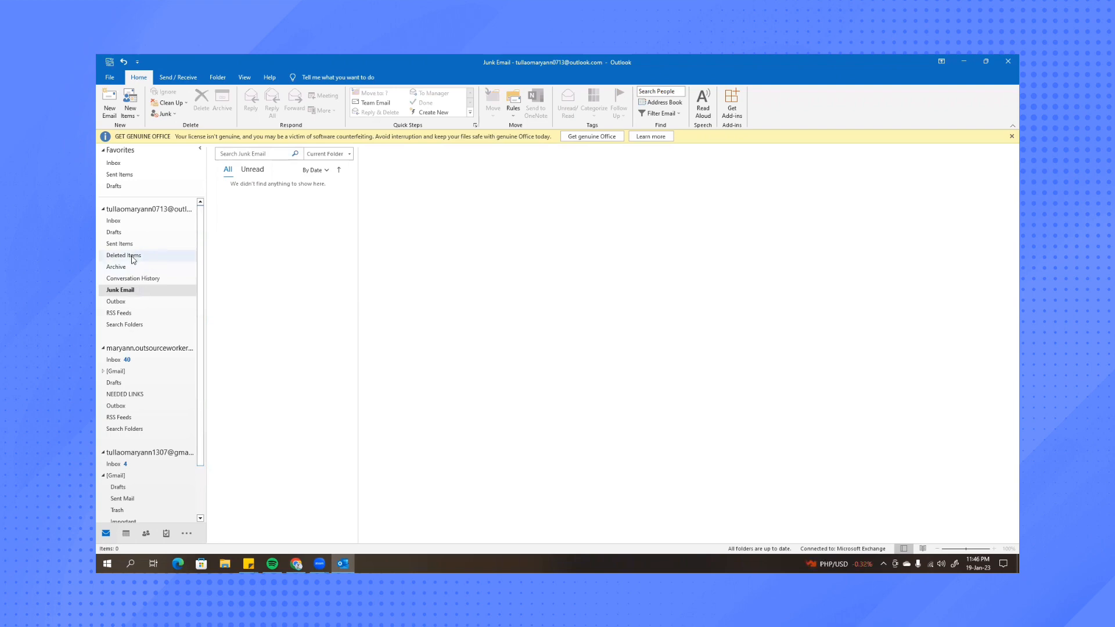
Go to Deleted Items and select the 9:00 PM junk Test message for removal
{"action": "left_click", "coordinate": [125, 254]}
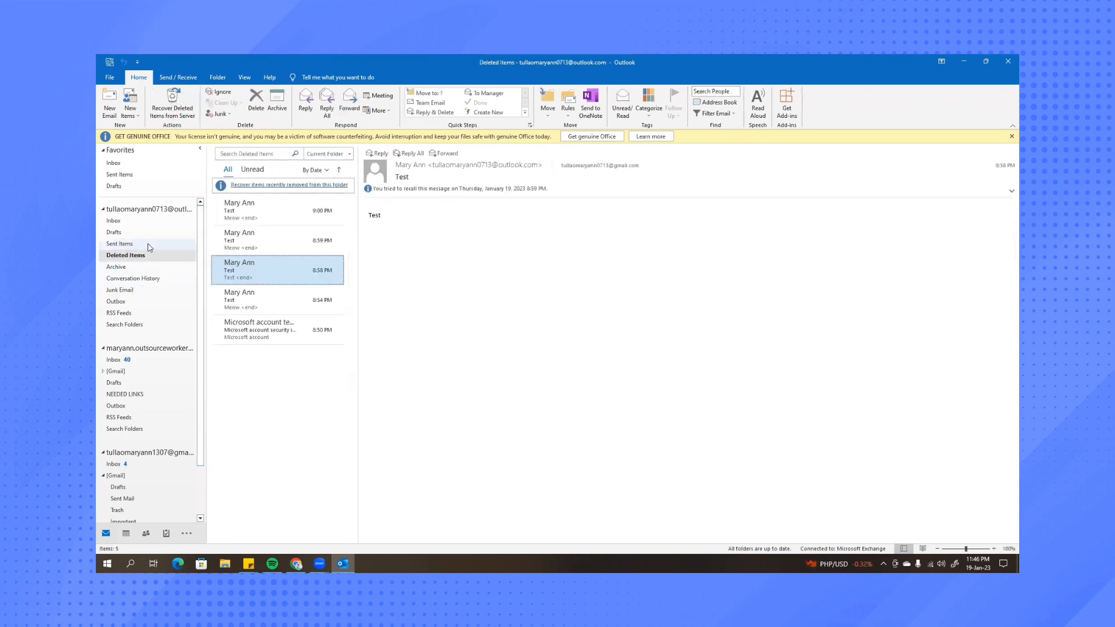
{"action": "mouse_move", "coordinate": [331, 210]}
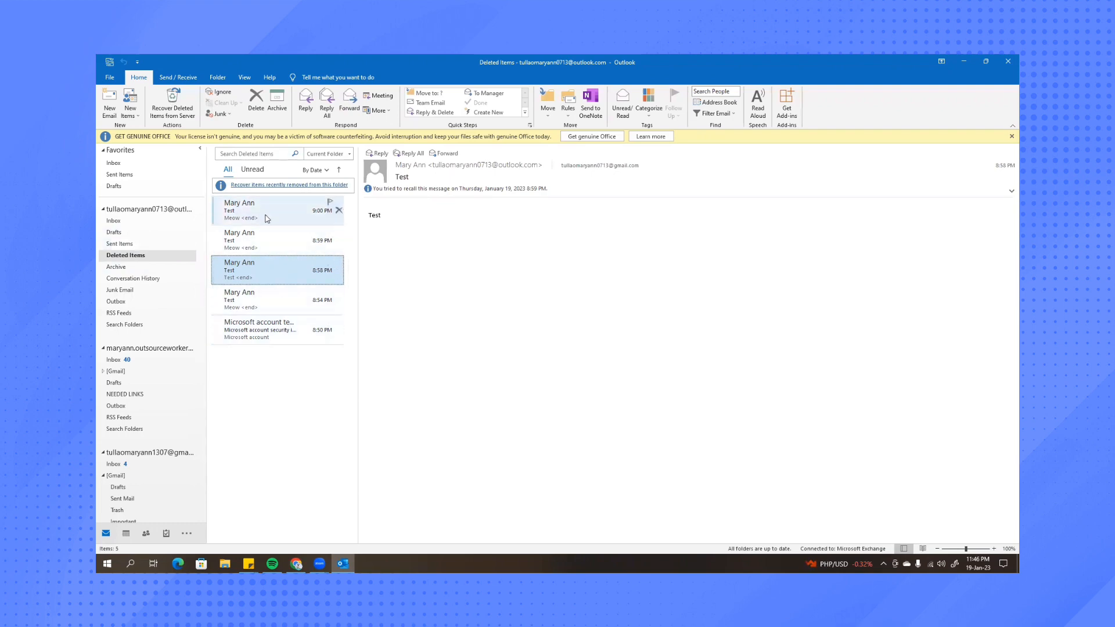
{"action": "mouse_move", "coordinate": [277, 239]}
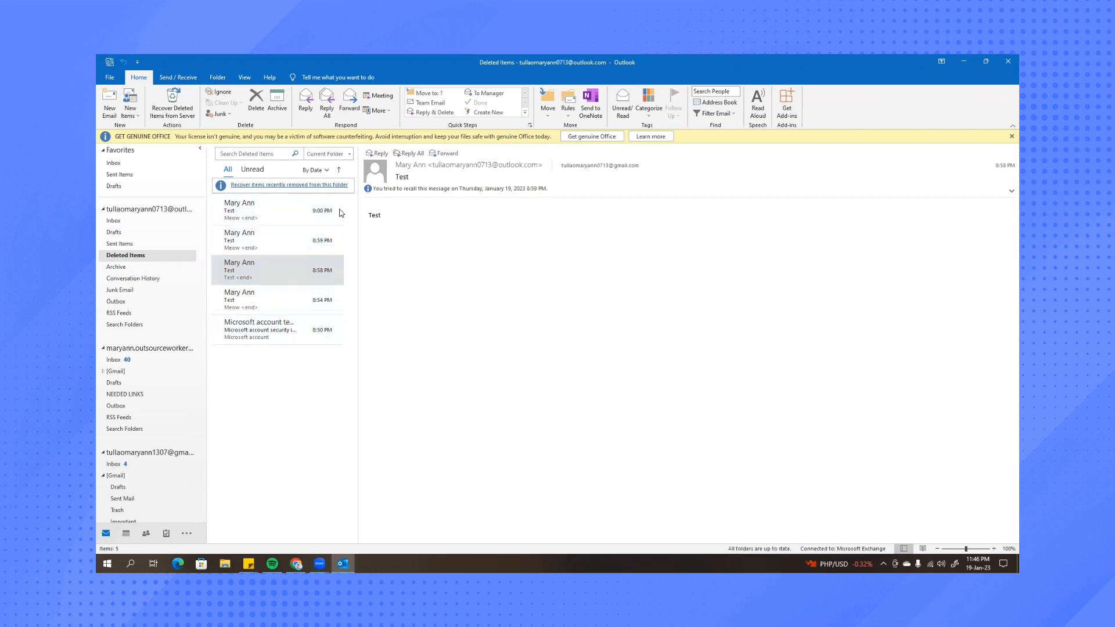
{"action": "left_click", "coordinate": [256, 100]}
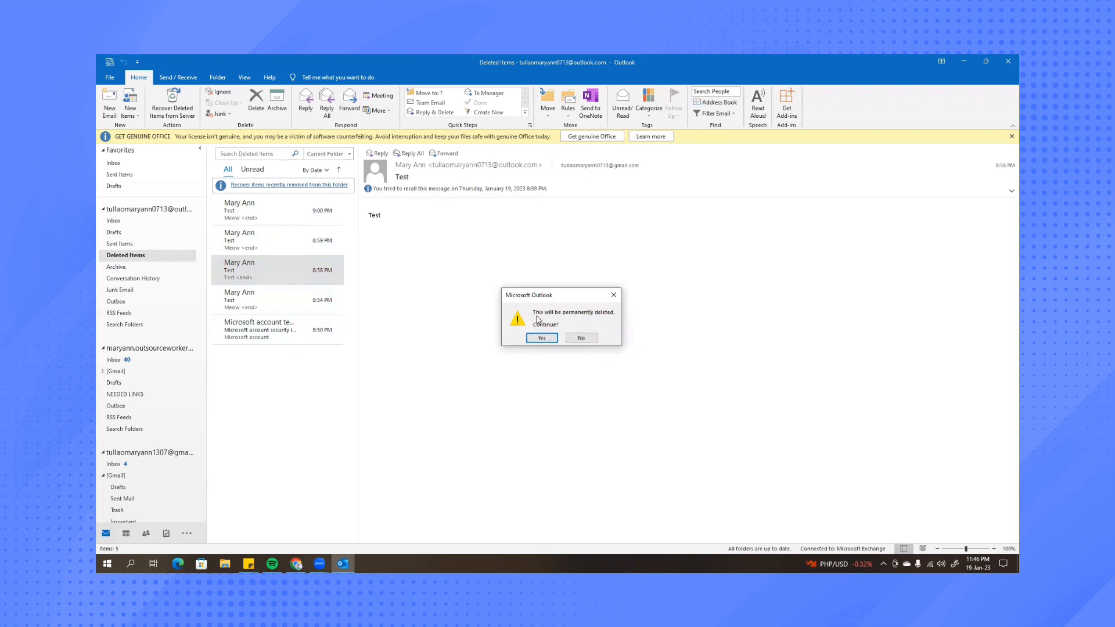
Confirm permanent deletion of the junk Test messages from Deleted Items
{"action": "left_click", "coordinate": [540, 338]}
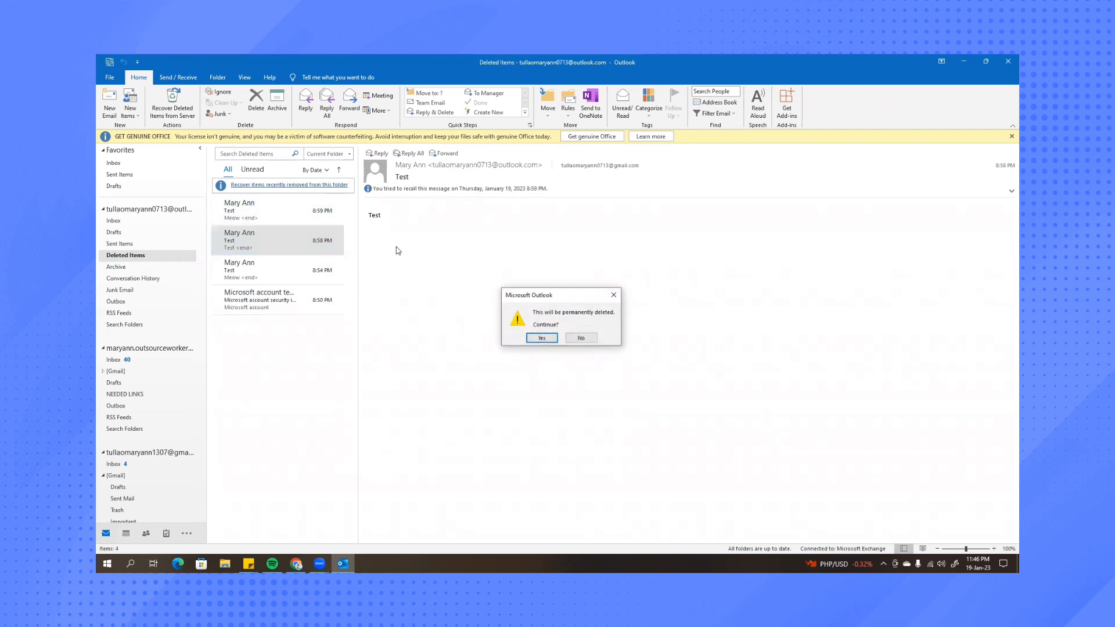
{"action": "left_click", "coordinate": [541, 338]}
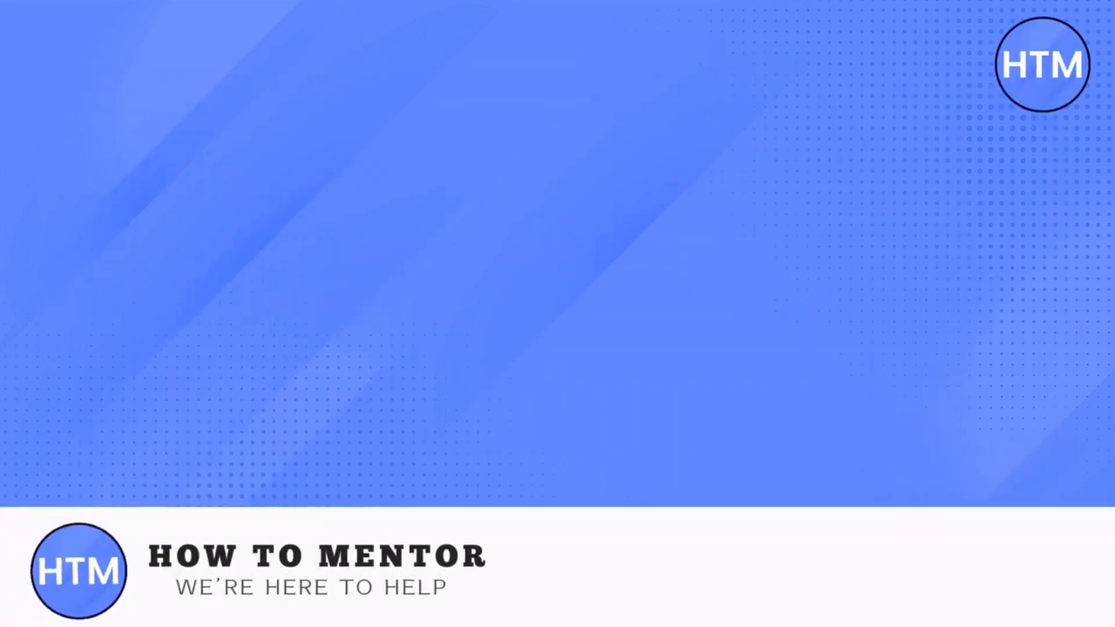
{"action": "left_click", "coordinate": [737, 569]}
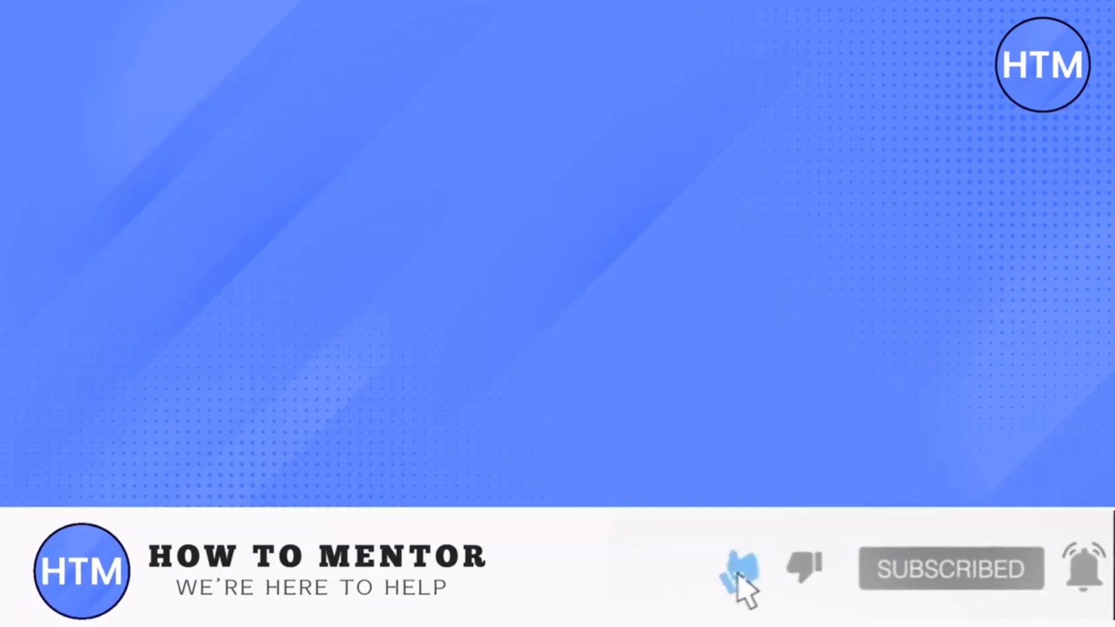
{"action": "left_click", "coordinate": [732, 568]}
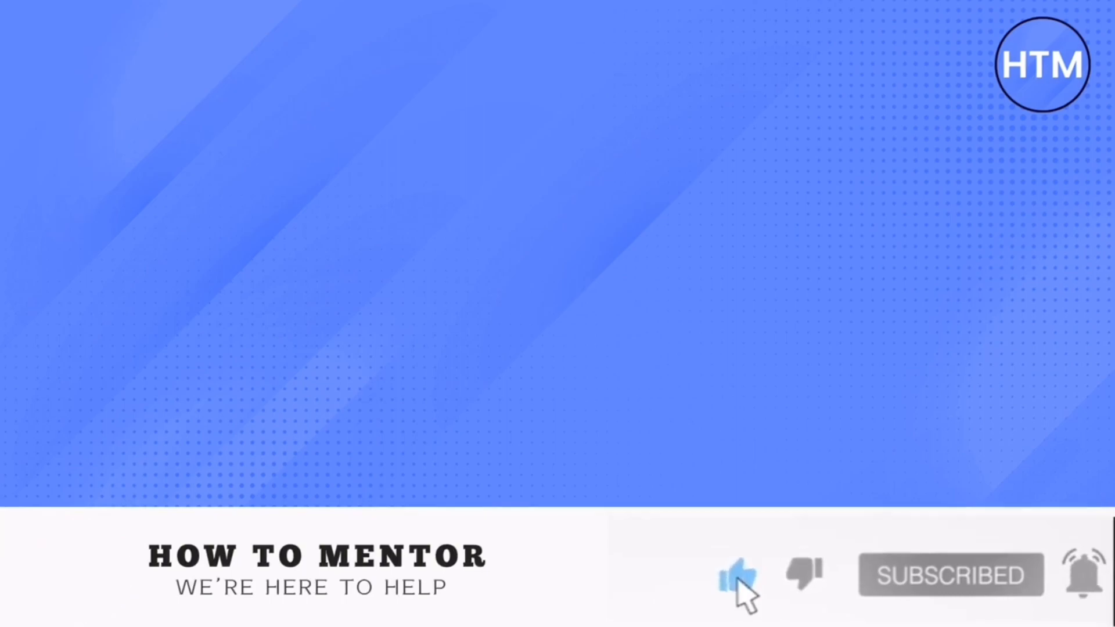